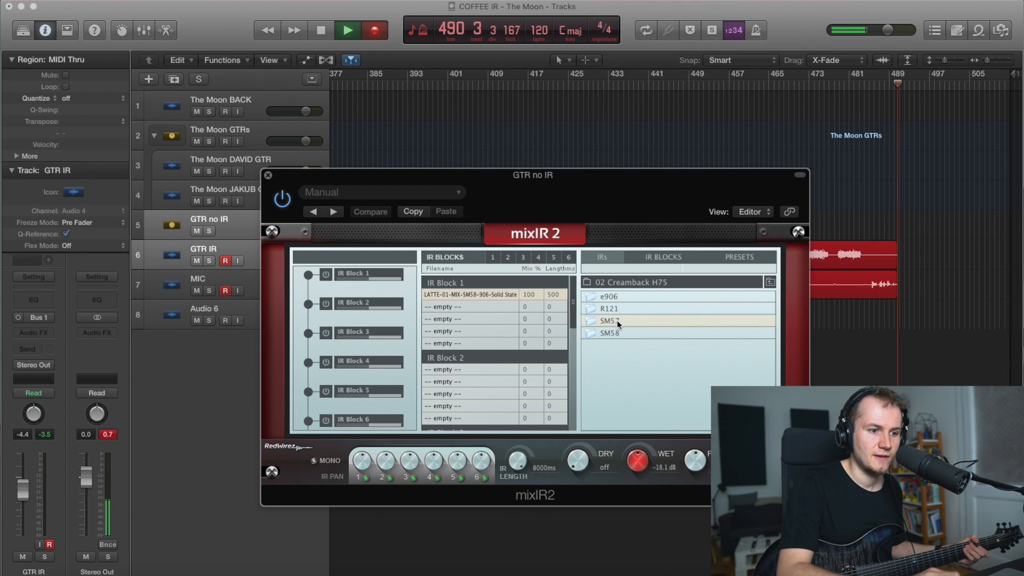
Step: Bring up the Creamback H75 SM57 captures in the mixIR2 IRs browser
left_click(609, 321)
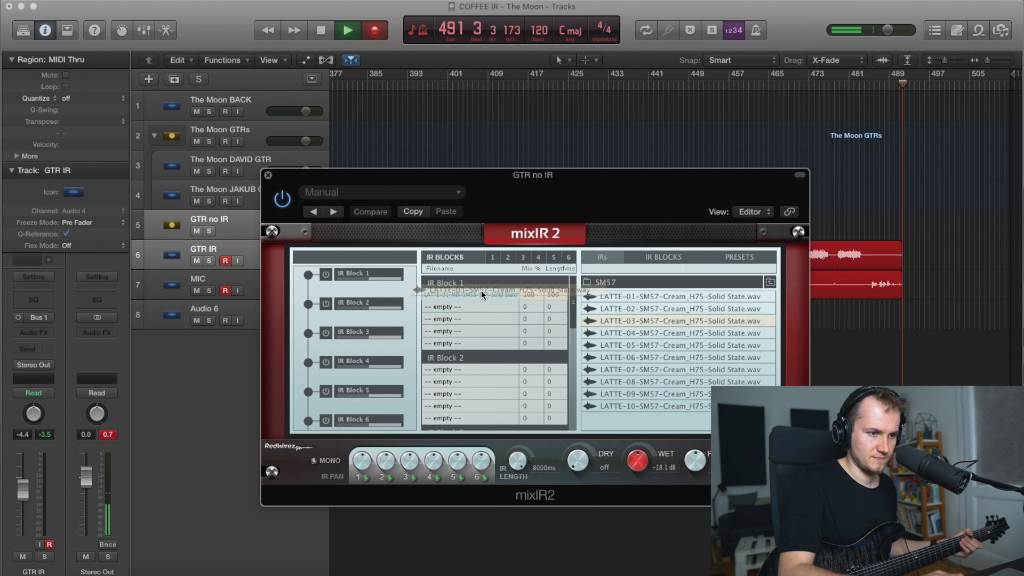
mouse_move(480, 294)
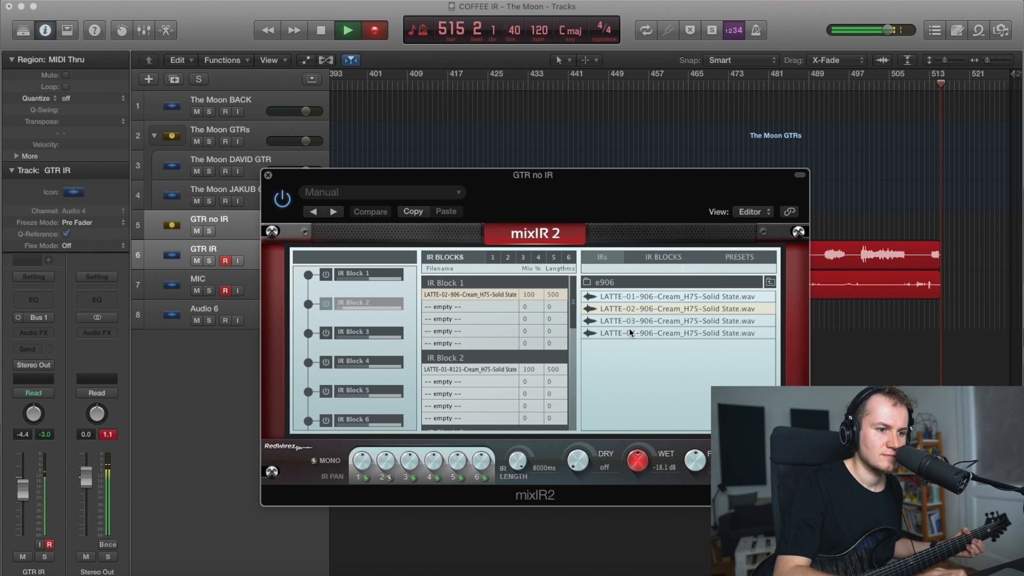
Step: Load the LATTE-04-906 Cream H75 response into IR Block 1, then browse the SM58 captures
left_click(677, 332)
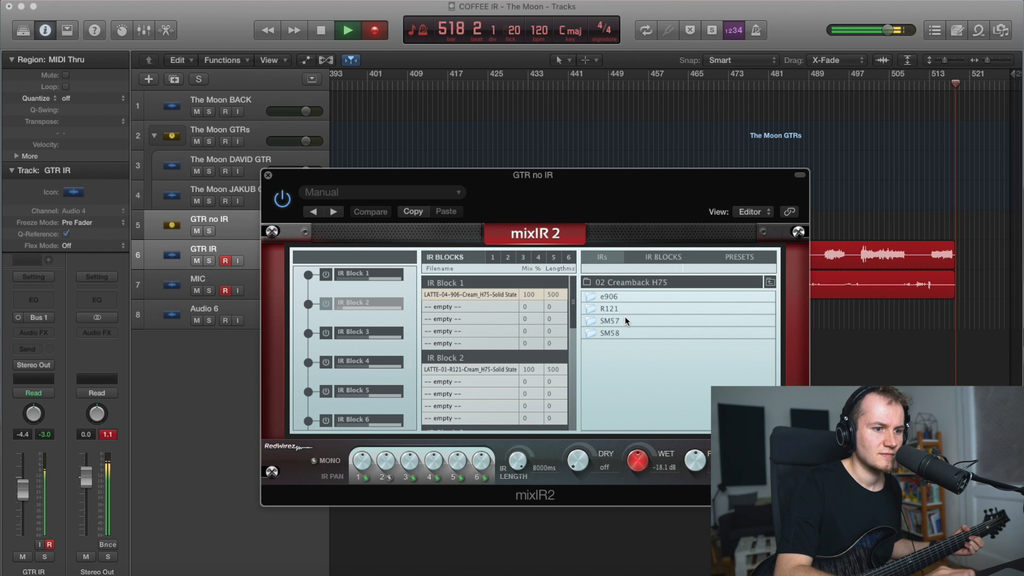
left_click(609, 333)
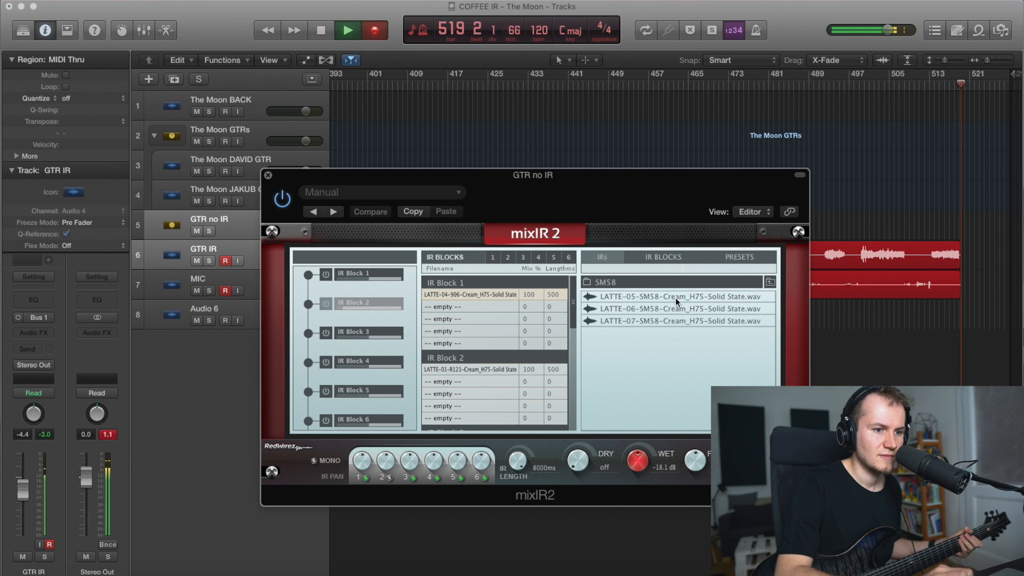